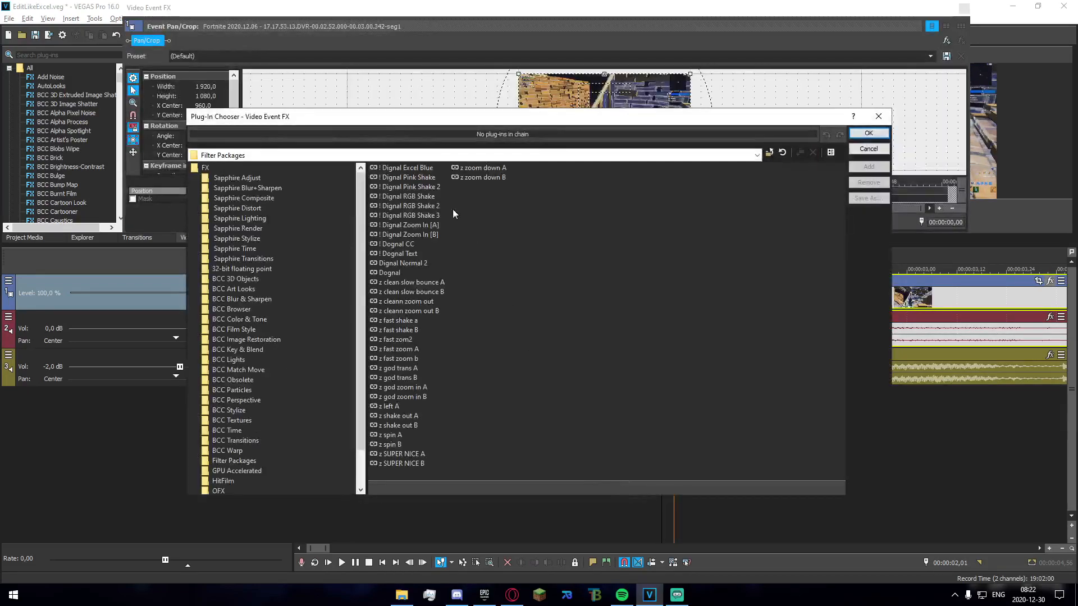
Add the Dignal Excel Blue filter package to the gameplay clip's effect chain
click(406, 167)
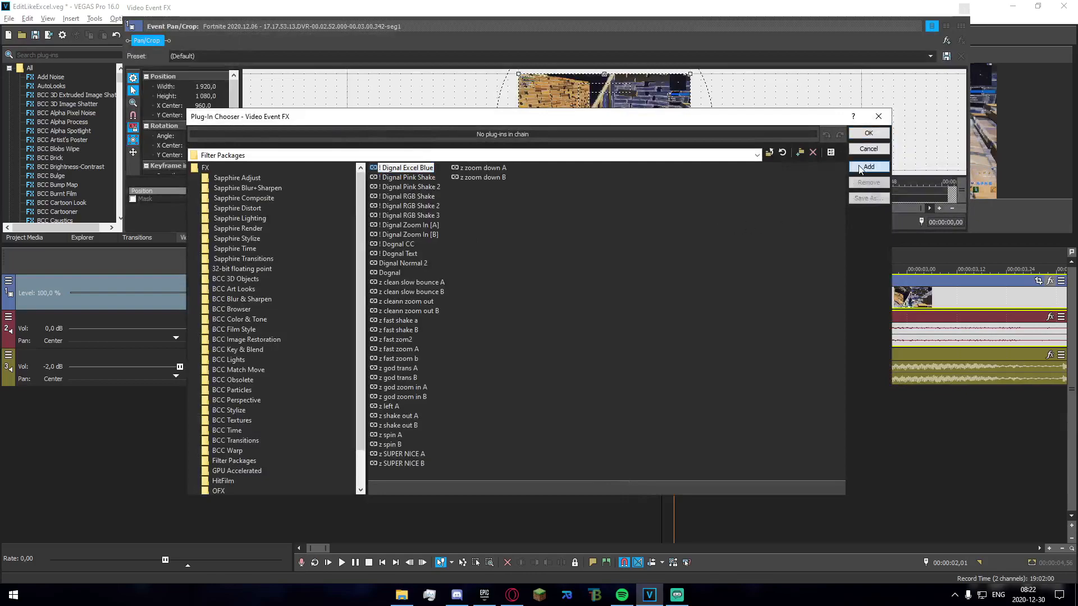
click(868, 149)
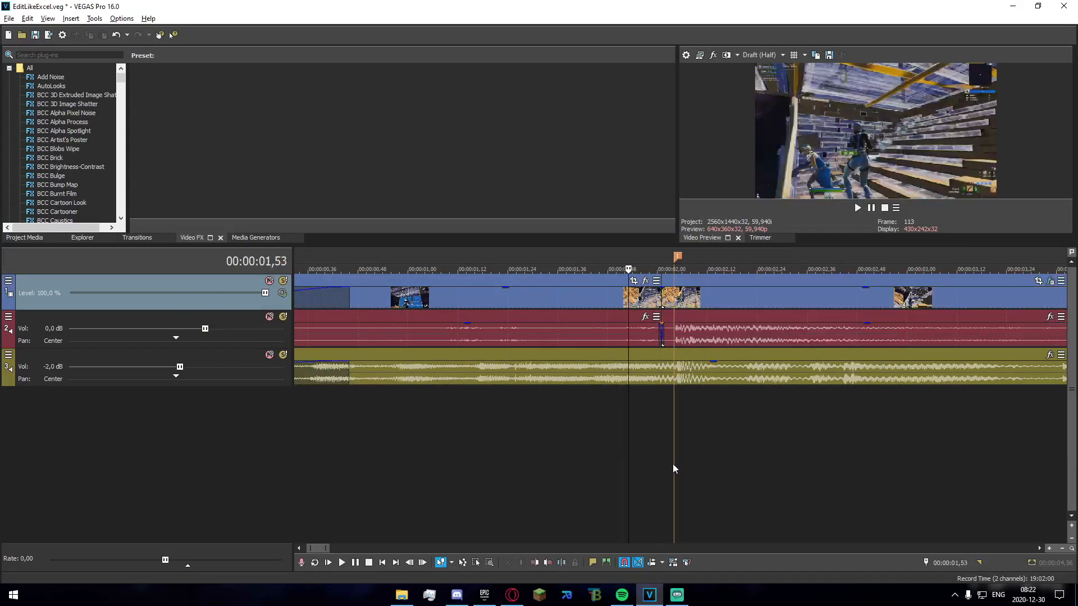
Open the gameplay clip's Video Event FX to inspect the S_Shake keyframe lanes
click(644, 281)
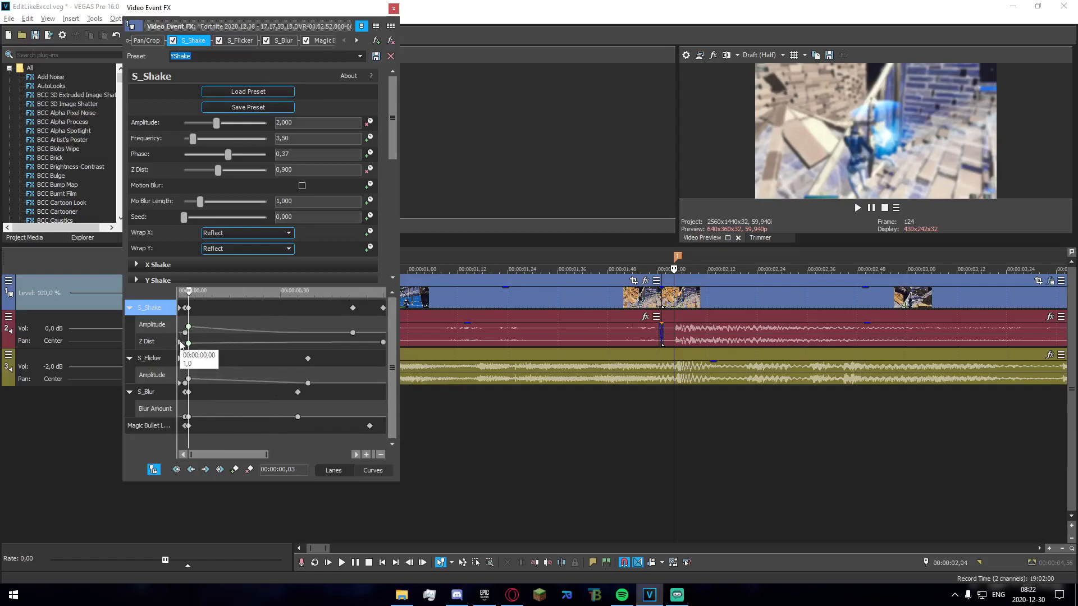
mouse_move(175, 320)
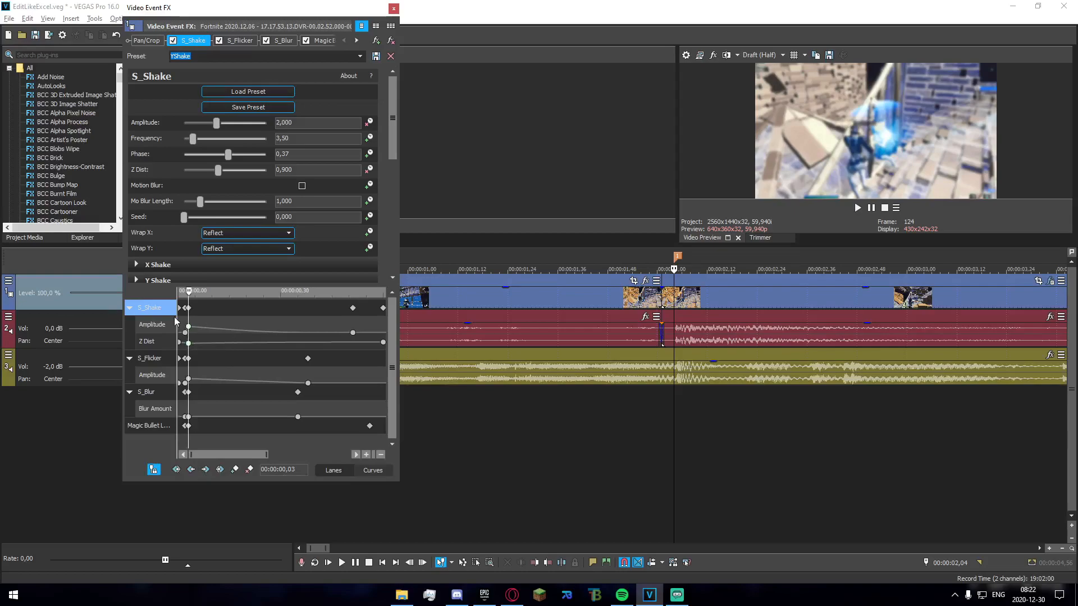
mouse_move(165, 380)
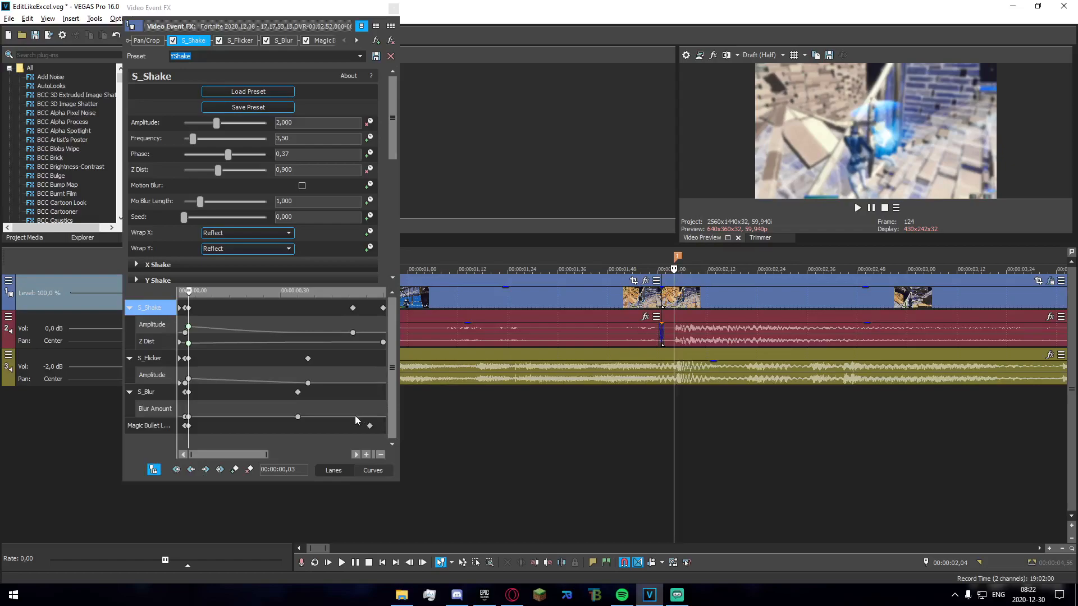
mouse_move(688, 424)
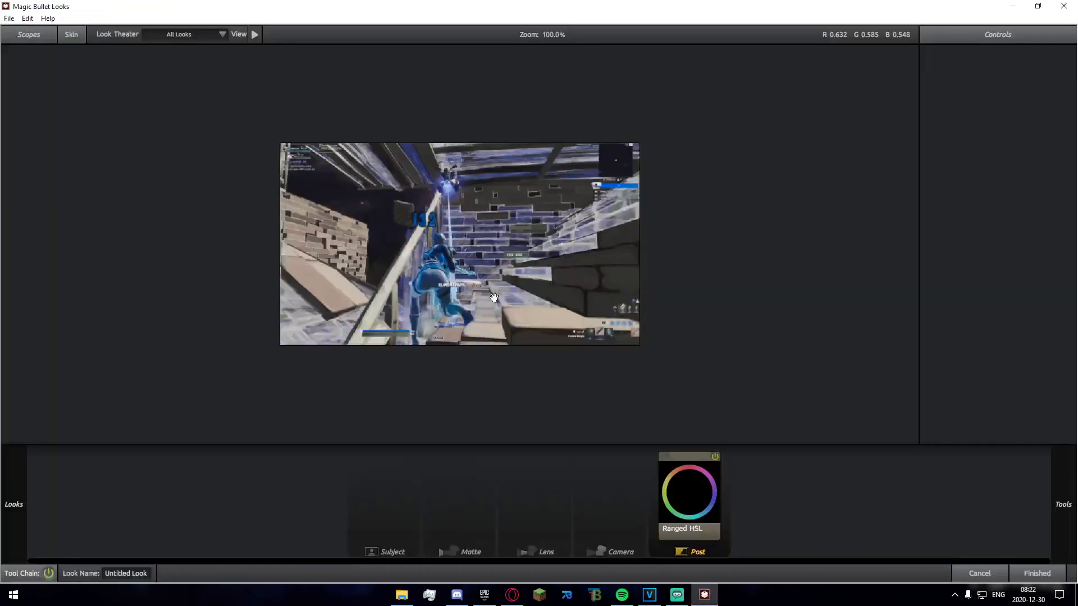
Show the Ranged HSL tool's controls on the gameplay frame
click(688, 492)
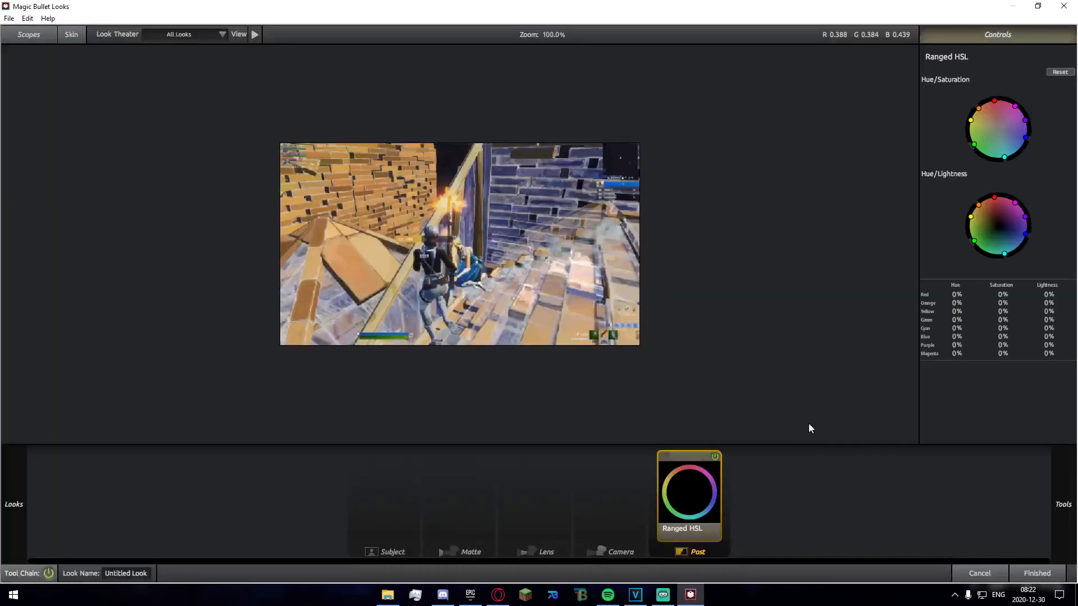
mouse_move(854, 146)
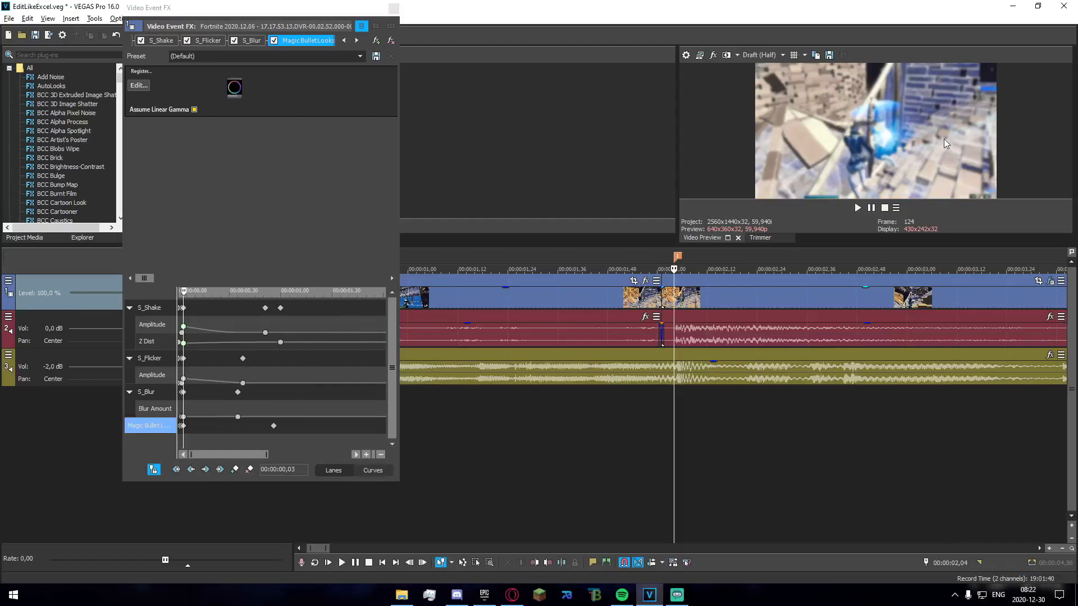
mouse_move(926, 204)
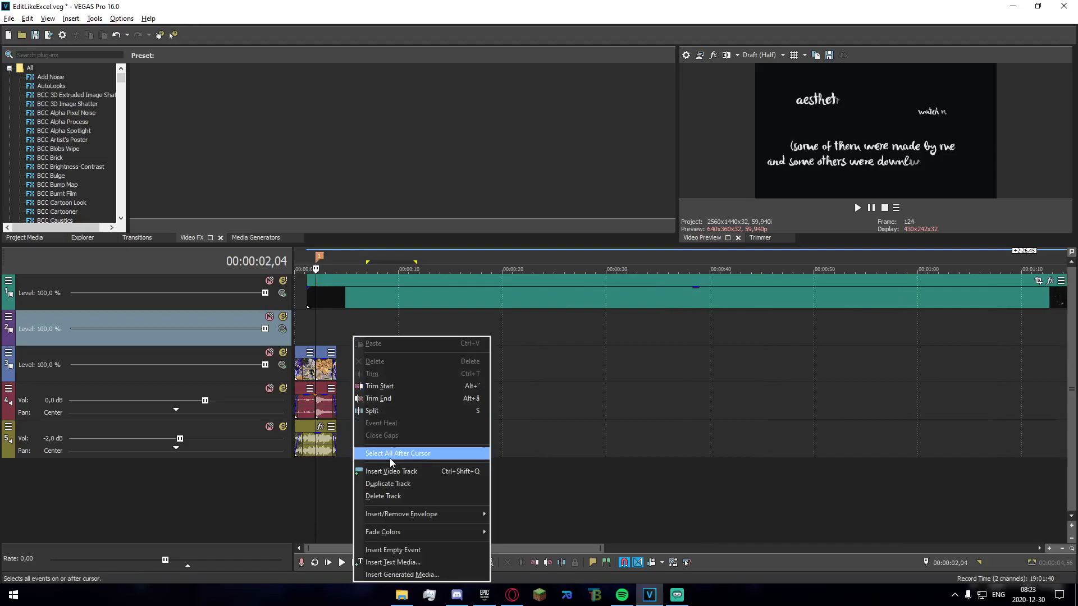
Trim the butterfly overlay with Select All After Cursor and remove its velocity point
click(398, 453)
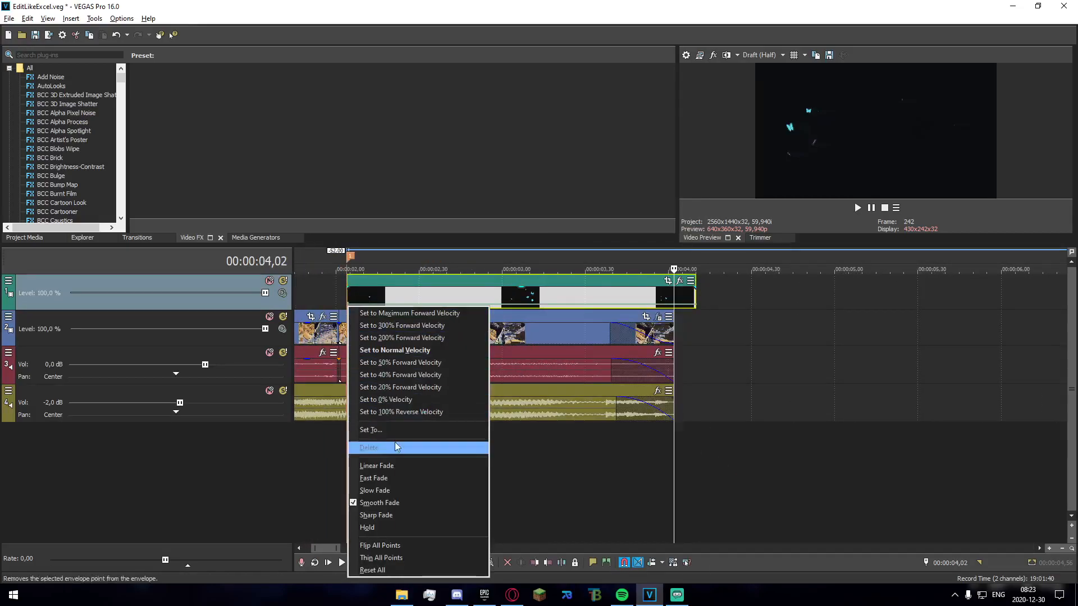
click(370, 430)
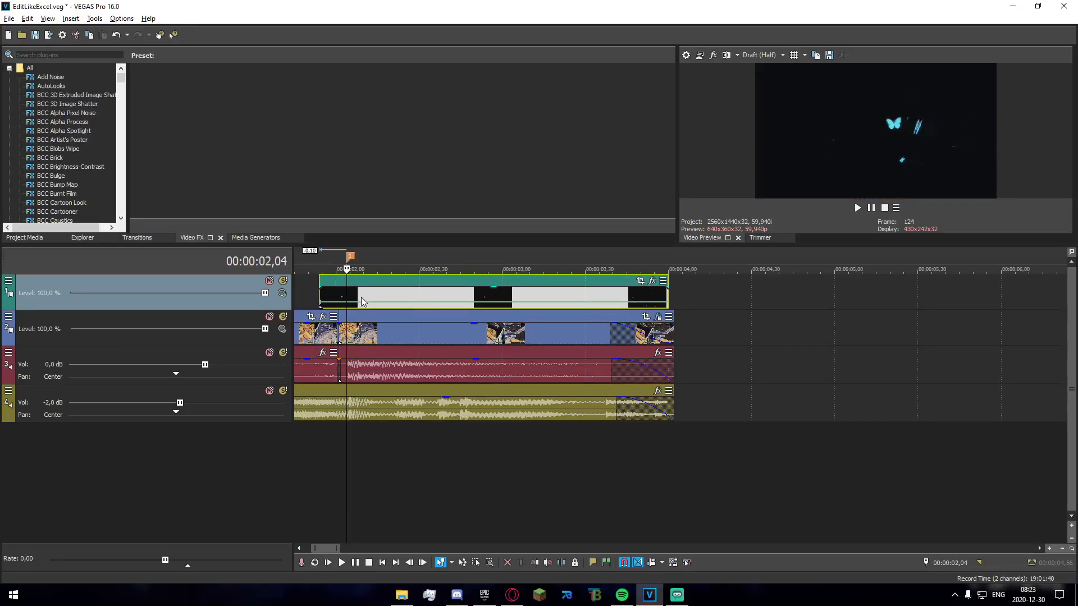
Move the butterfly overlay to 00:00:02,00 at the gameplay cut and preview it
click(332, 285)
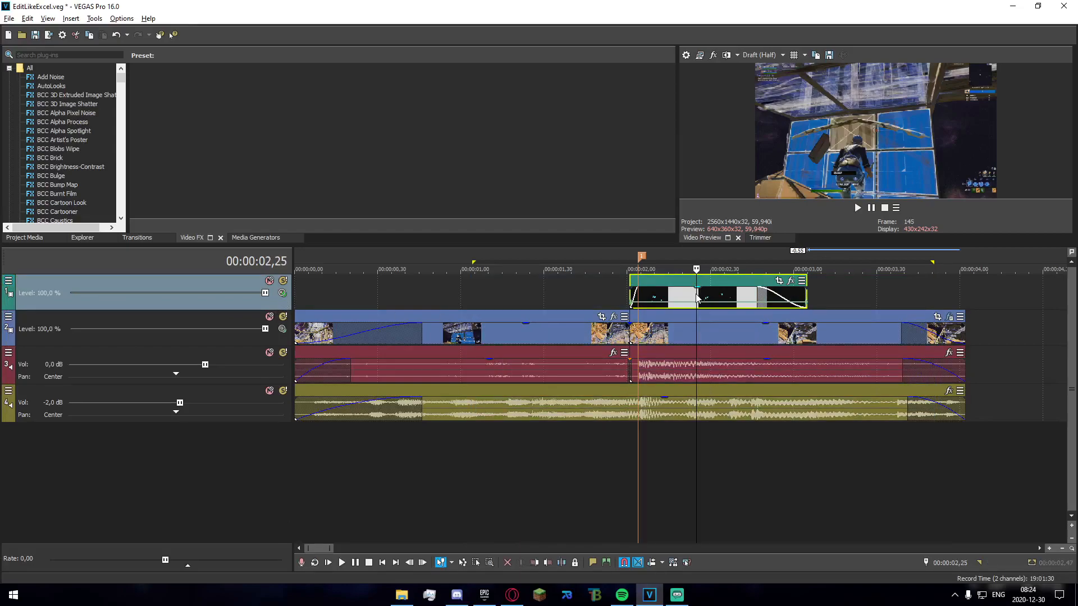
click(569, 268)
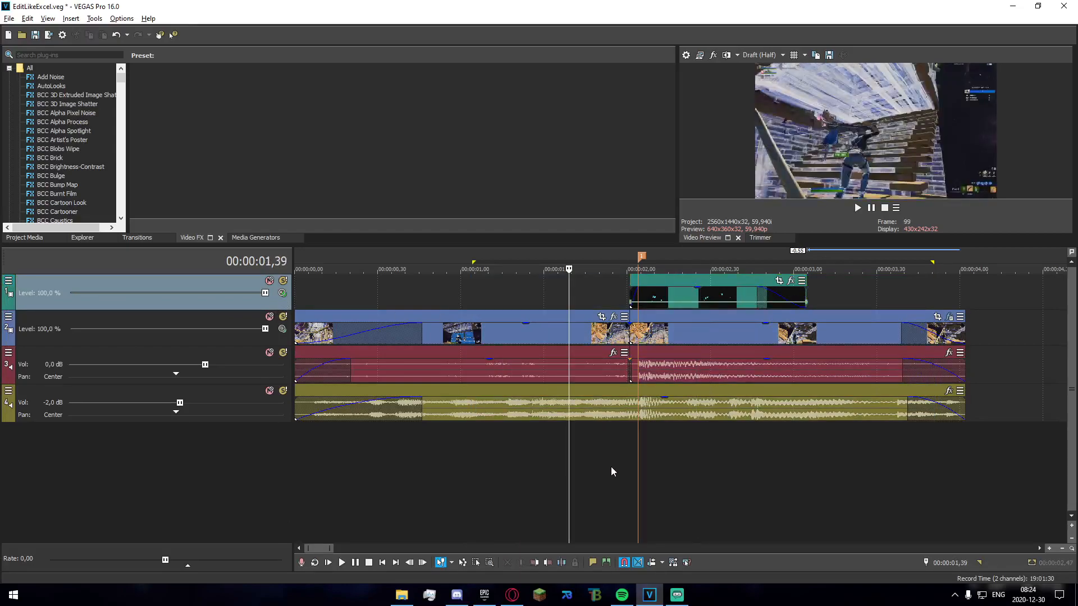
click(328, 562)
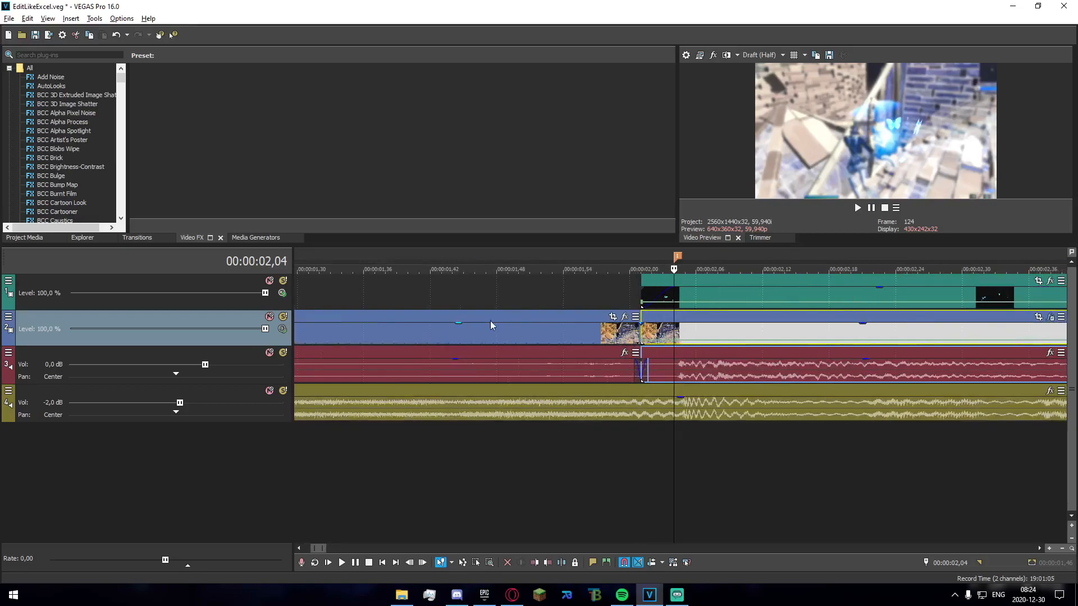
mouse_move(586, 326)
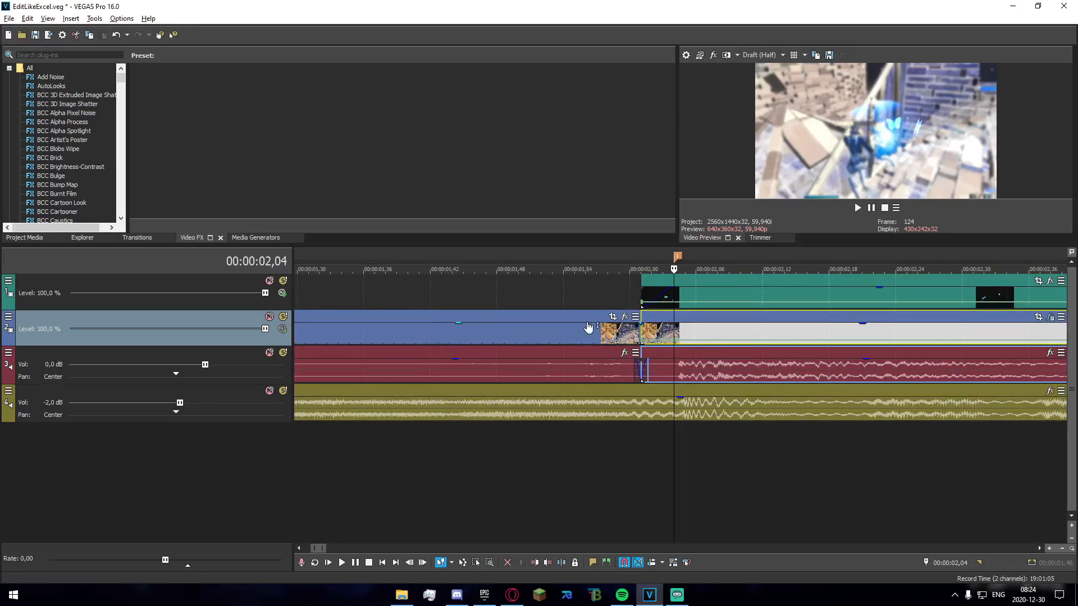
Set the overlay track to a screen/add compositing mode and preview the blend
right_click(654, 295)
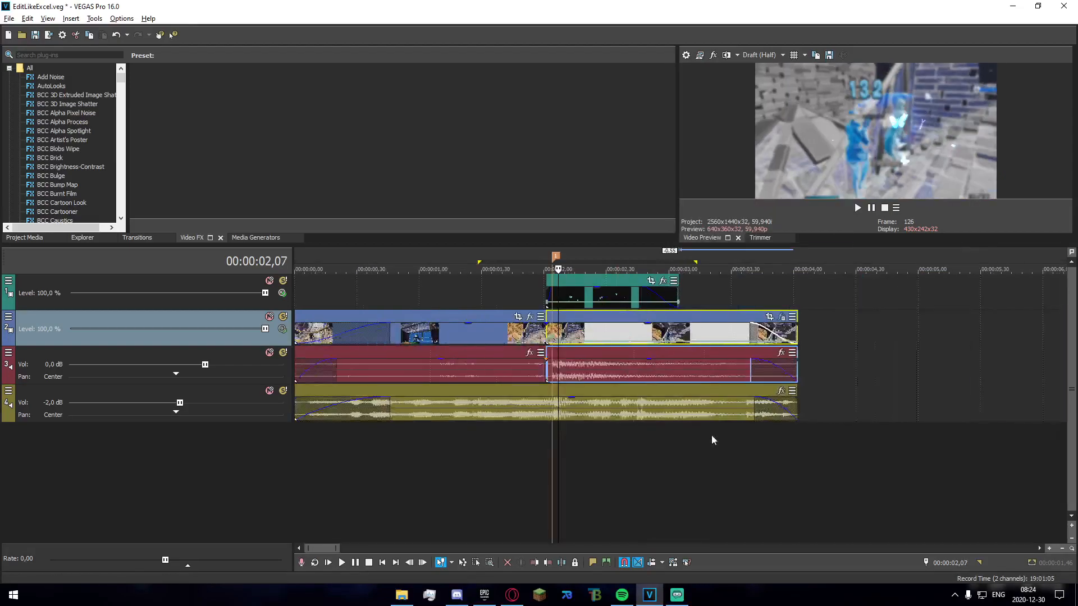
click(614, 268)
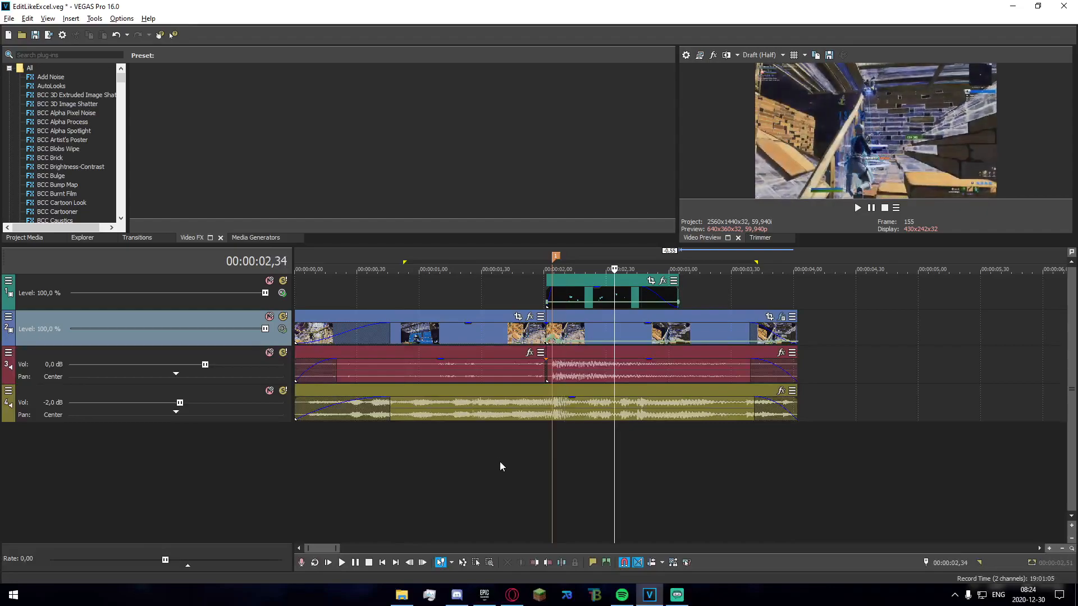
click(342, 563)
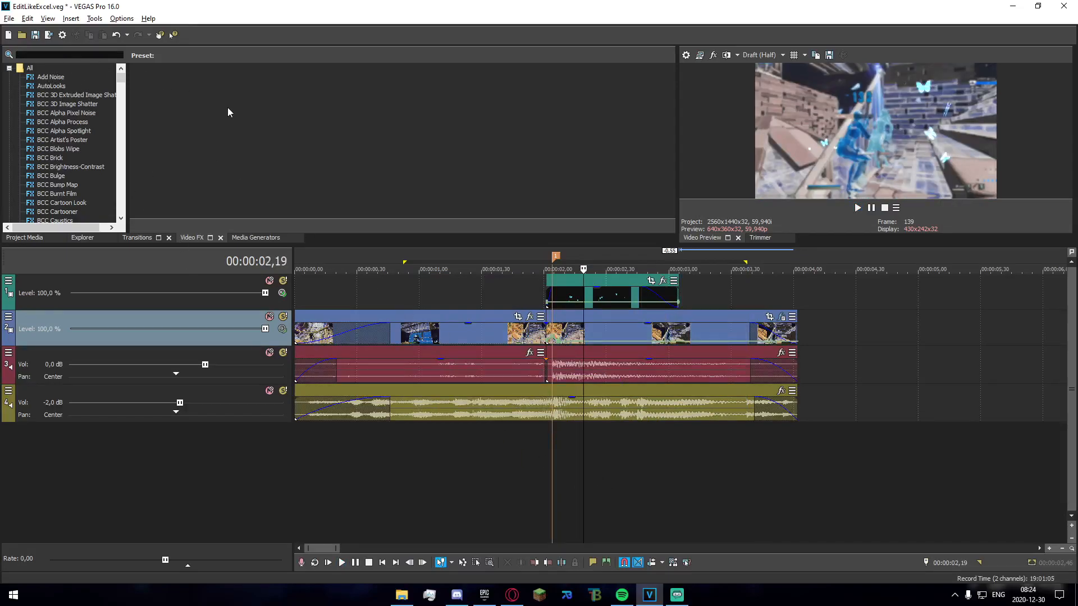
Find S_Blur in the Video FX search and apply it to the butterfly overlay
text(blur)
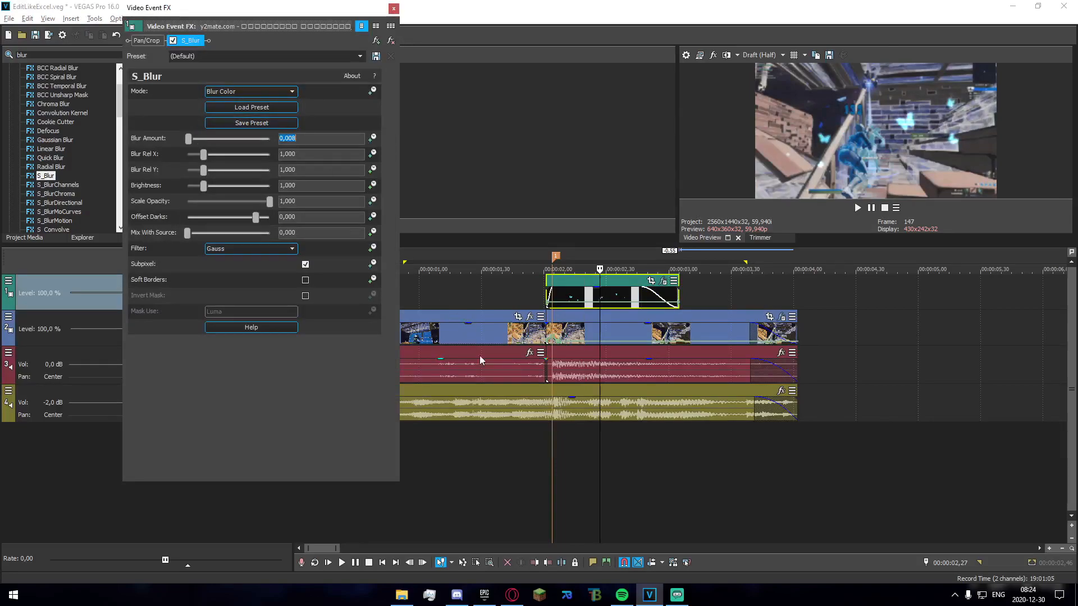
click(547, 269)
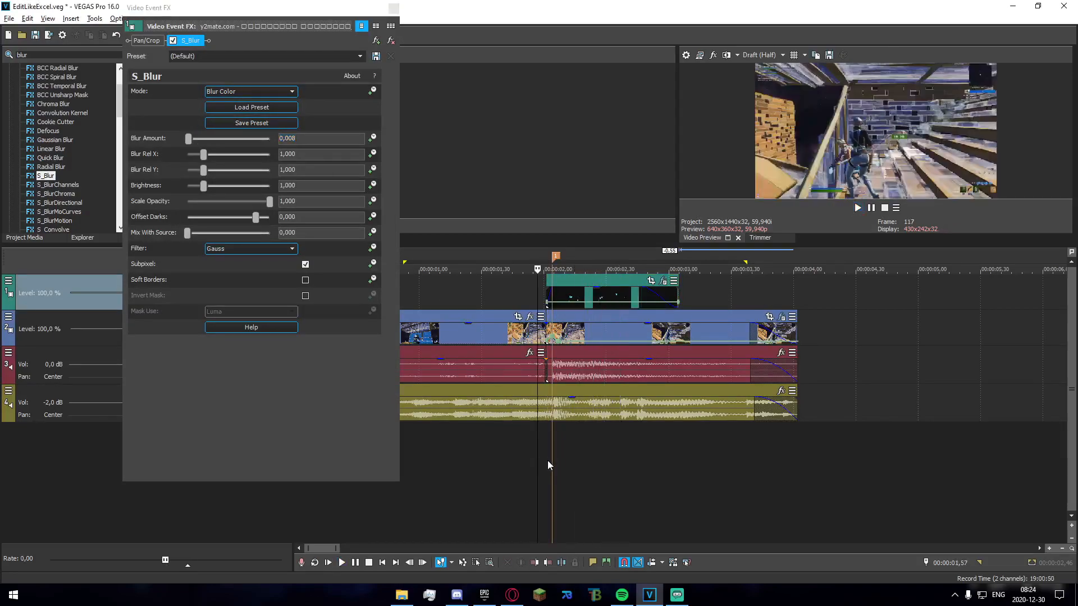
click(390, 56)
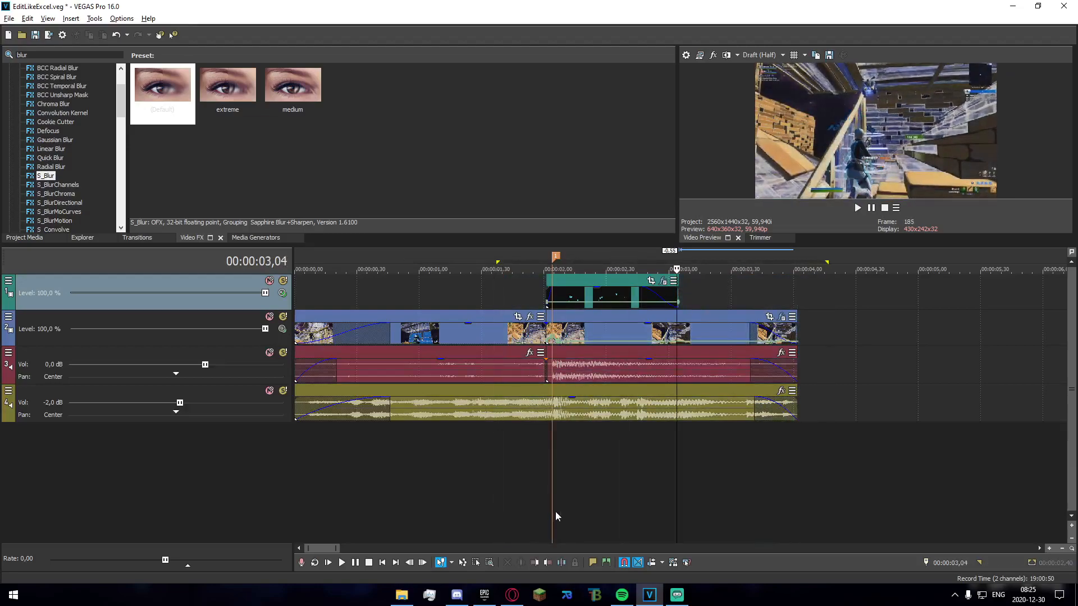
Reverse the whoosh sound clip on its new track and play it back
click(328, 562)
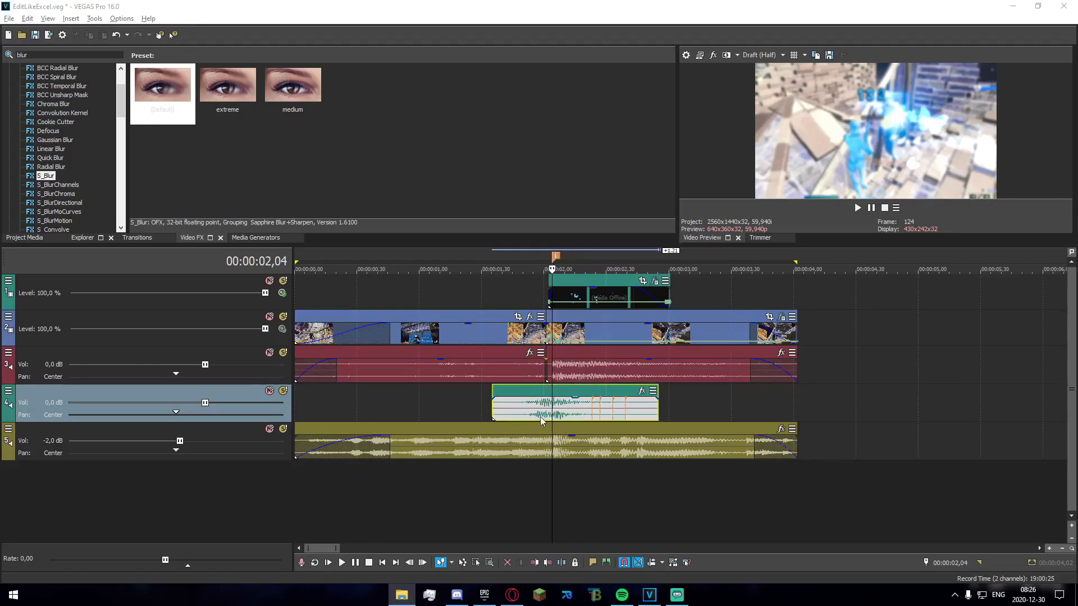
right_click(574, 402)
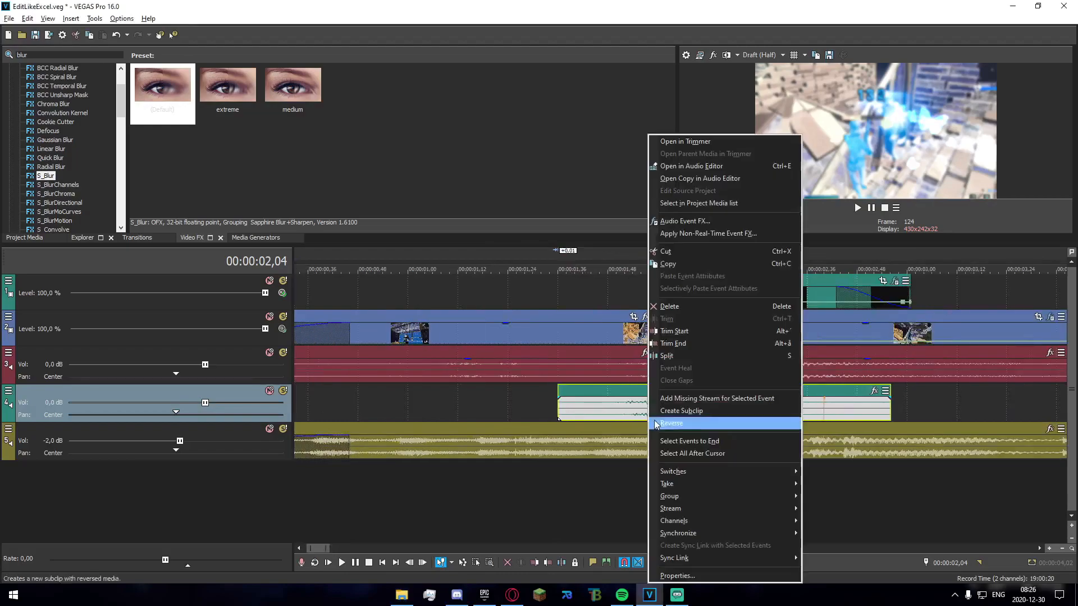
click(671, 423)
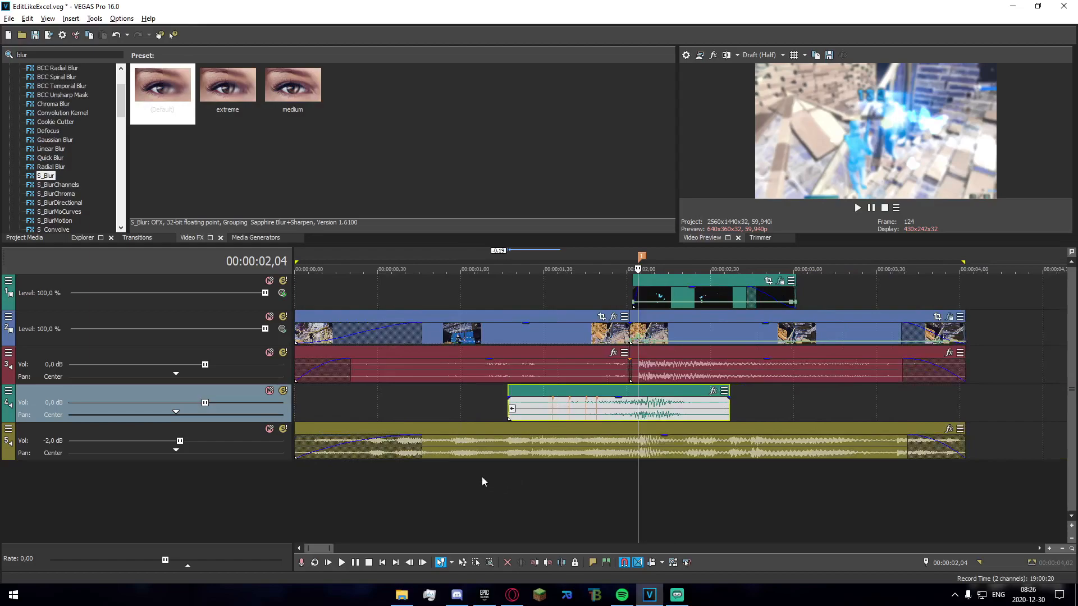
click(342, 562)
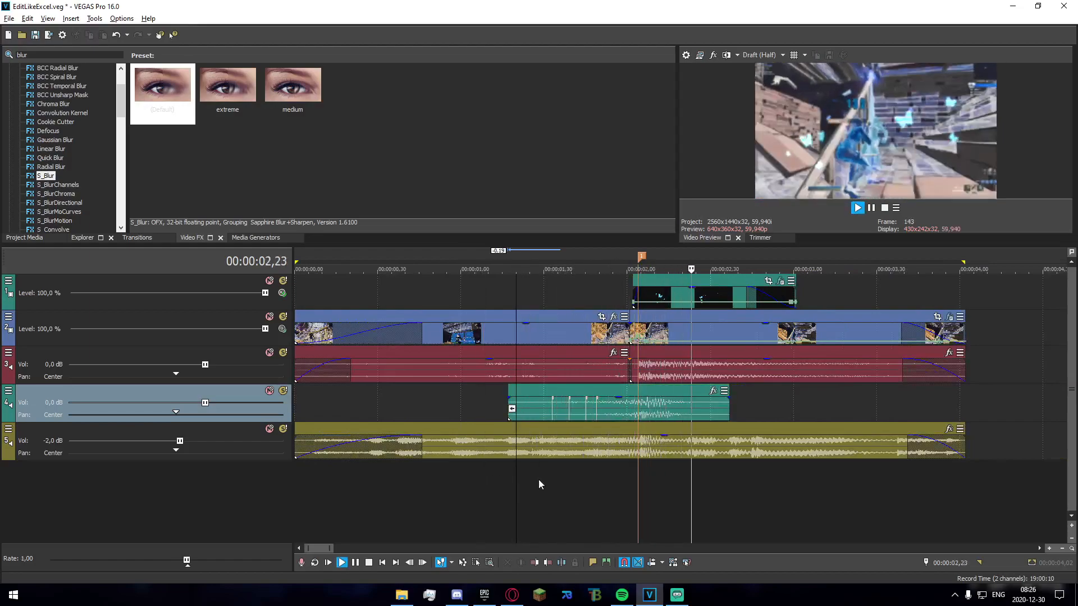